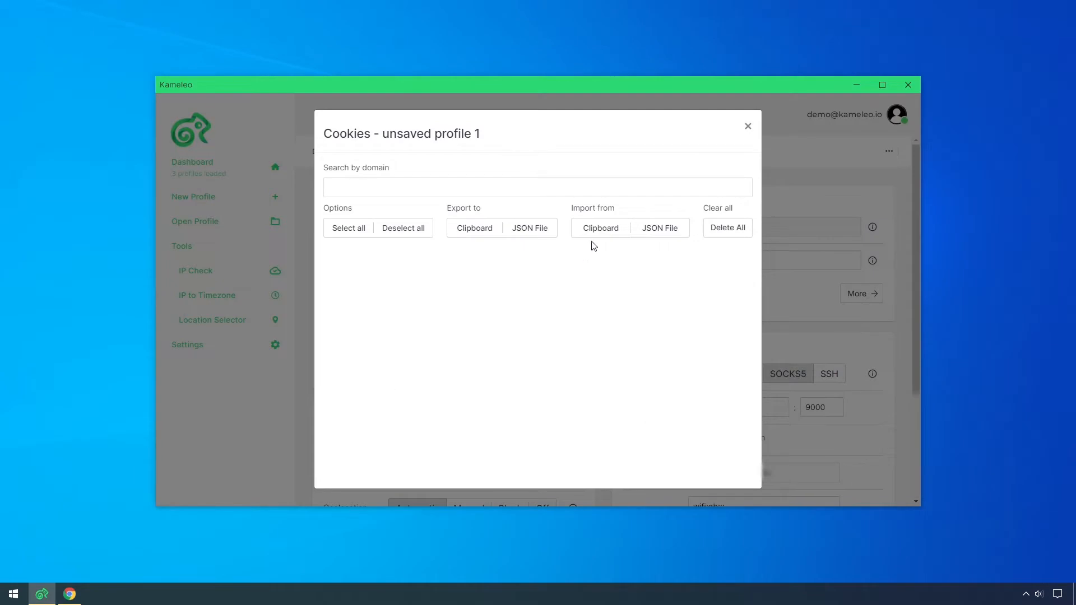
Import the pasted Facebook cookies from the clipboard, then close the Cookies dialog
click(599, 228)
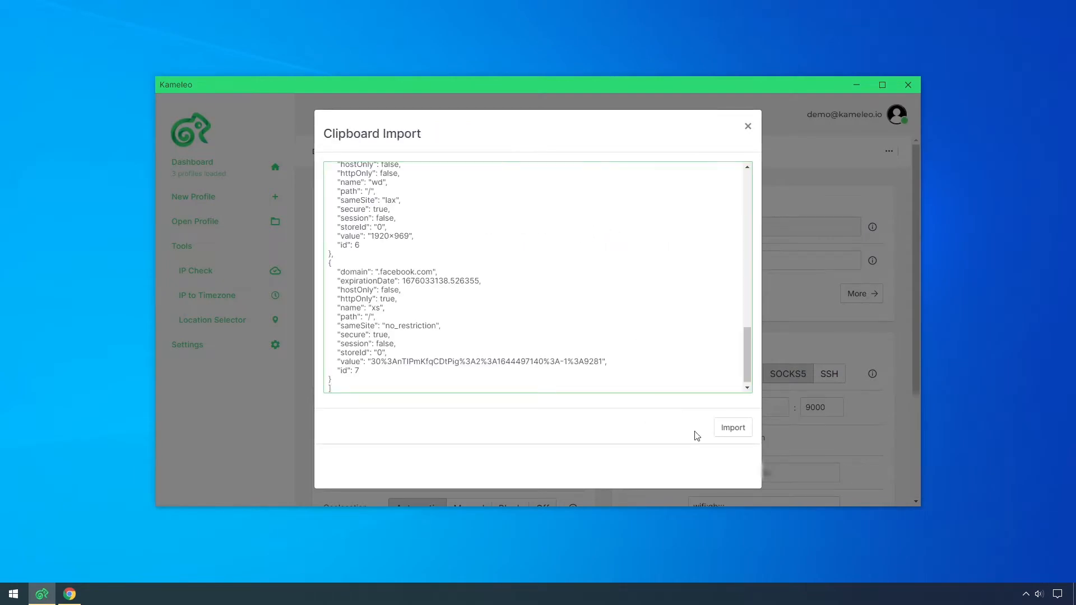
click(731, 427)
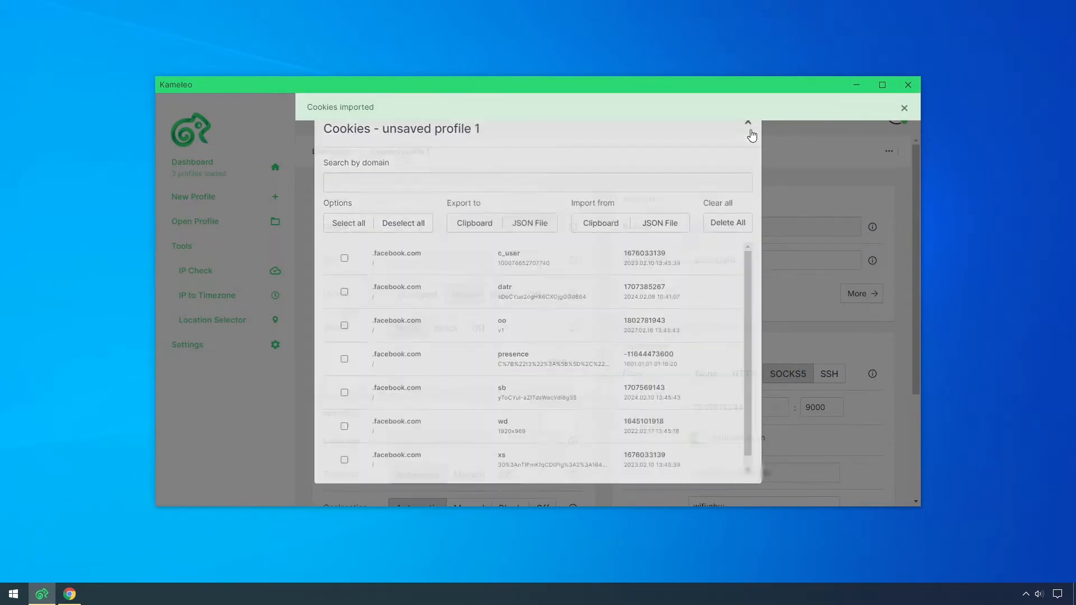
click(747, 123)
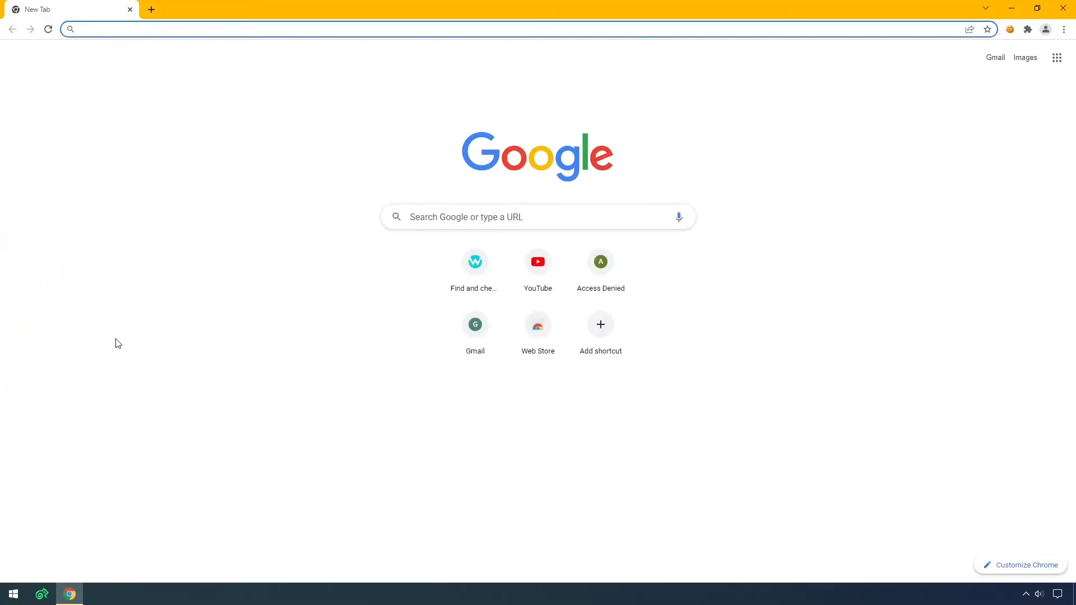
Go to facebook.com, log in to reach the news feed, then close Chrome
text(facebook.com)
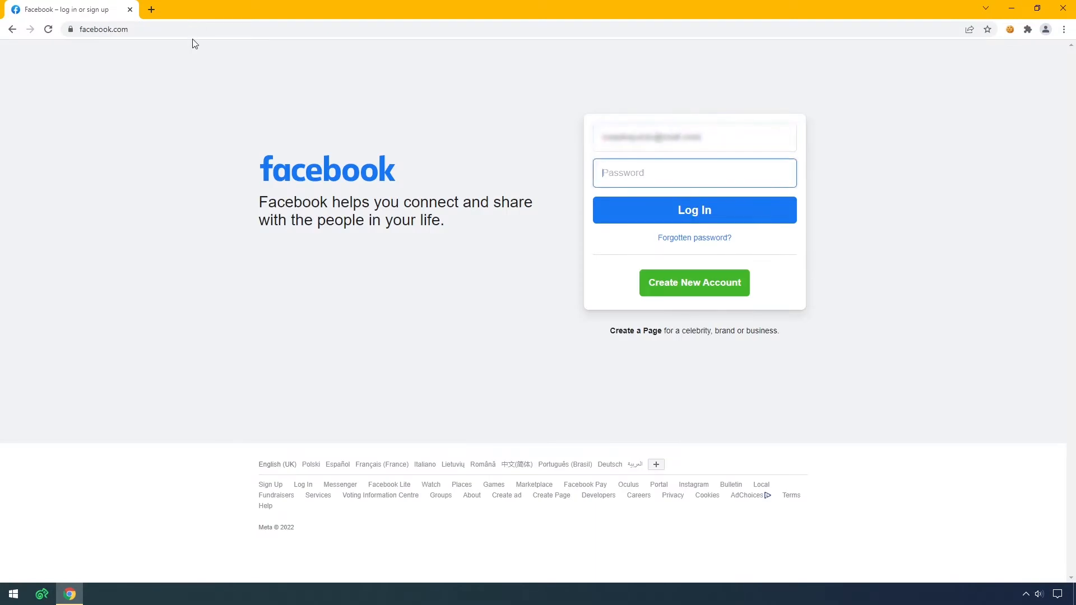
click(693, 210)
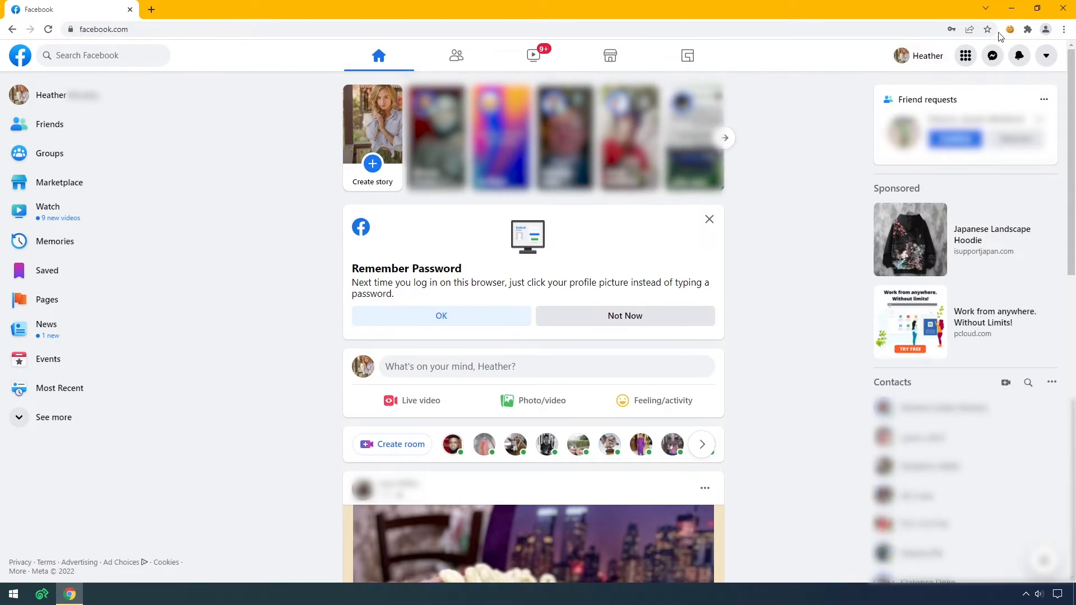
click(1009, 28)
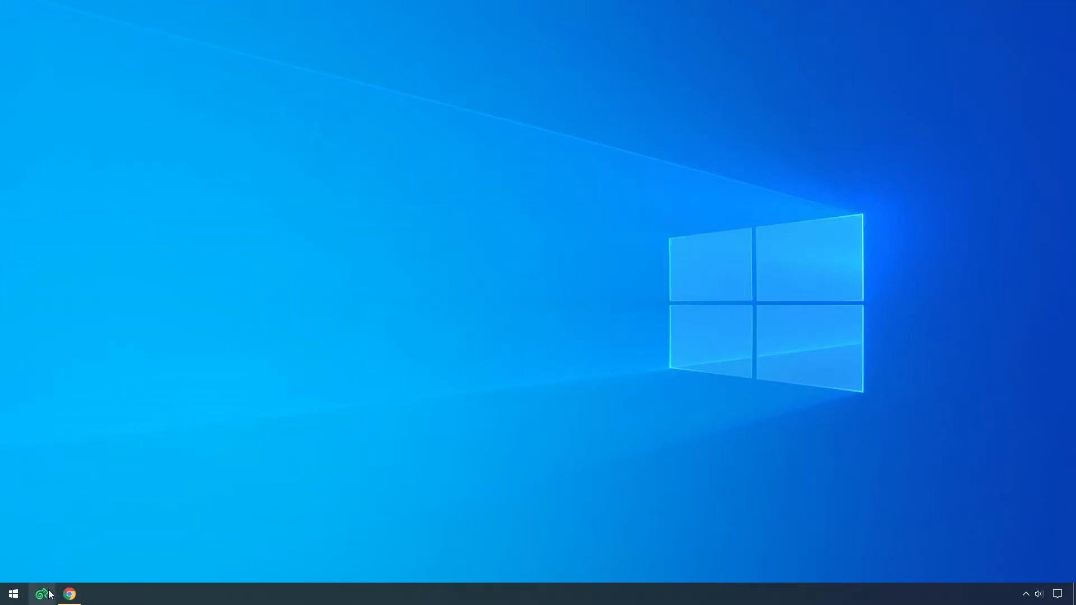
Return to Kameleo and choose English (United Kingdom) for the new Chrome profile
click(41, 593)
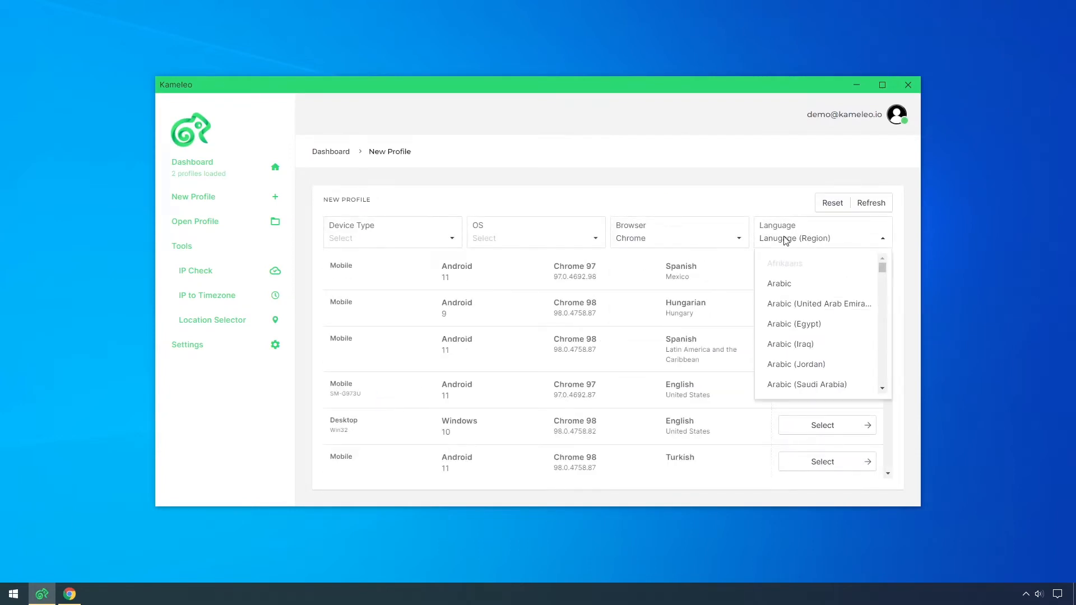
click(816, 238)
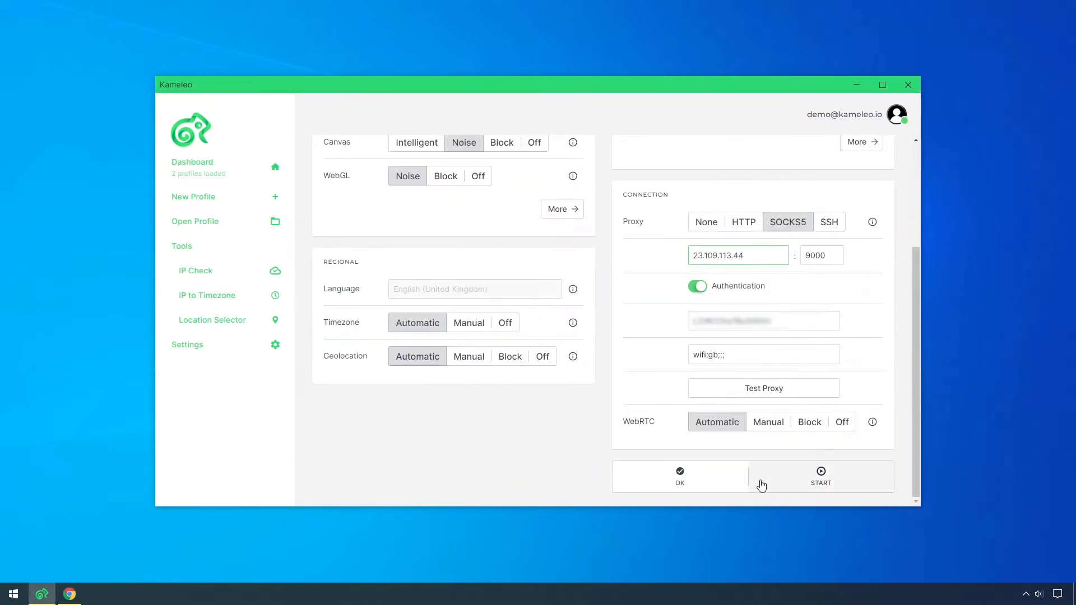
Start the new profile's browser and navigate it to facebook.com
click(821, 477)
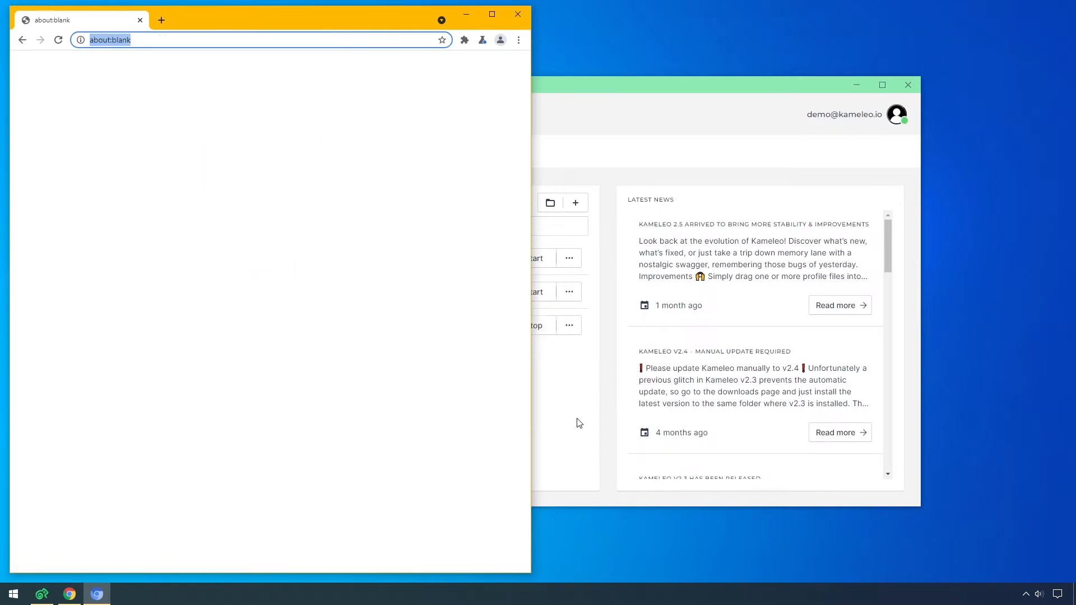
text(facebook.co)
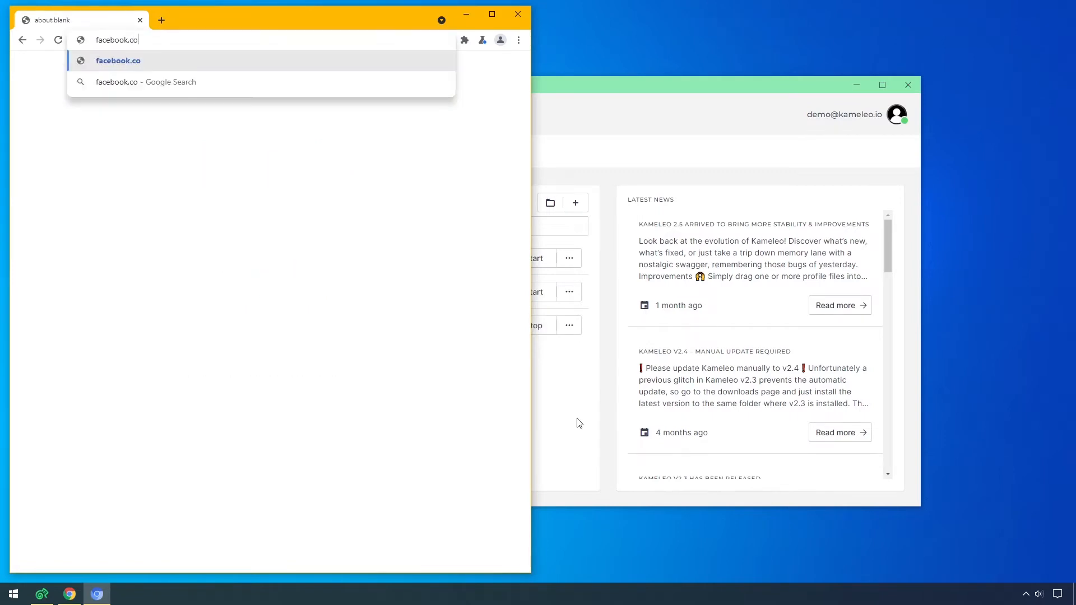
key(Enter)
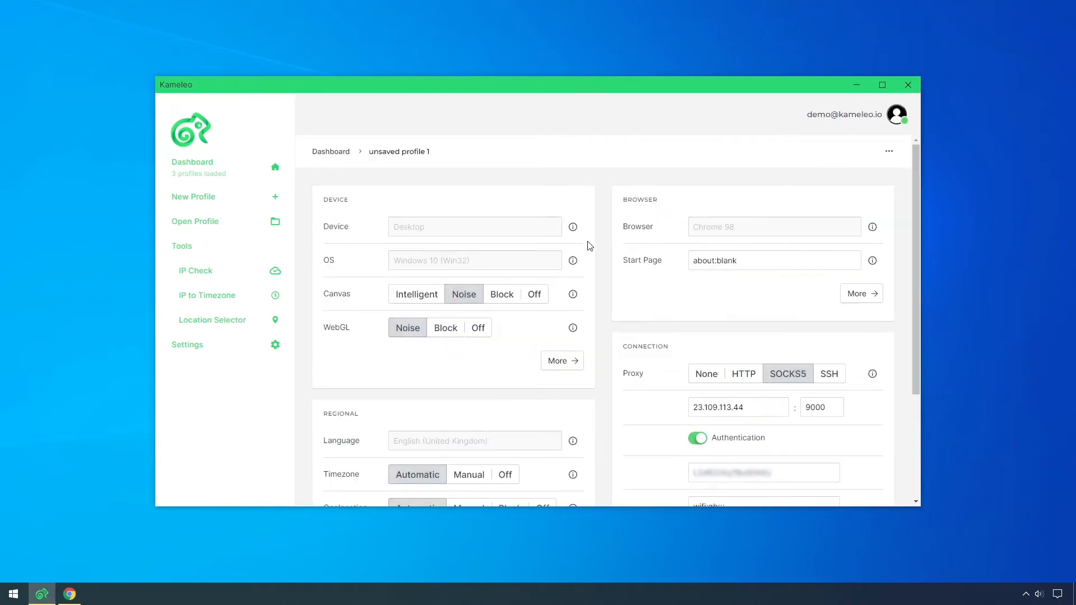
Via Cookie Import & Export, import the seven clipboard Facebook cookies and close the dialog
click(888, 150)
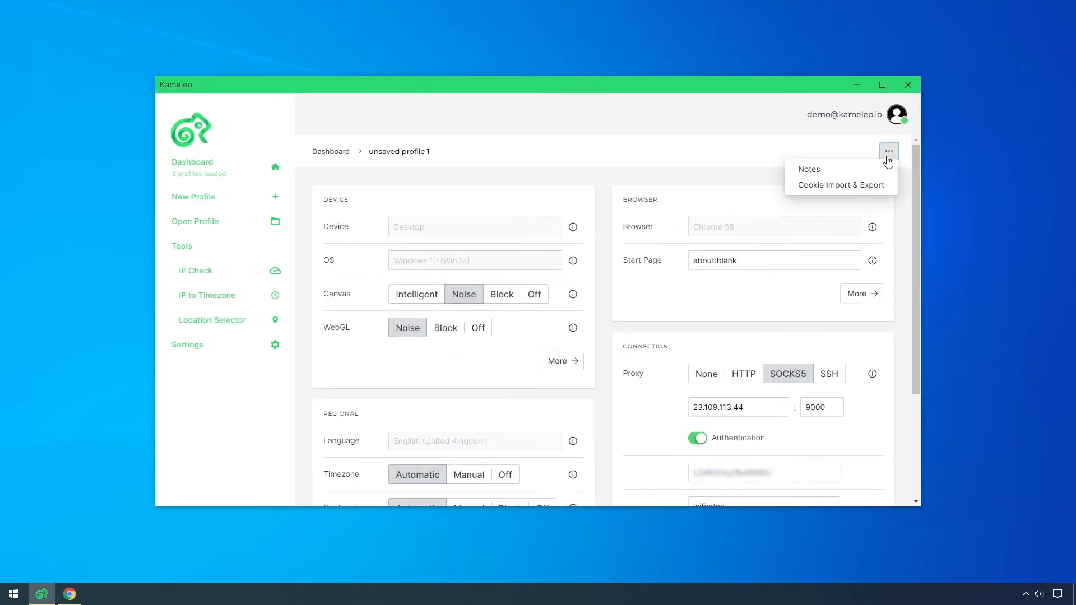
click(838, 184)
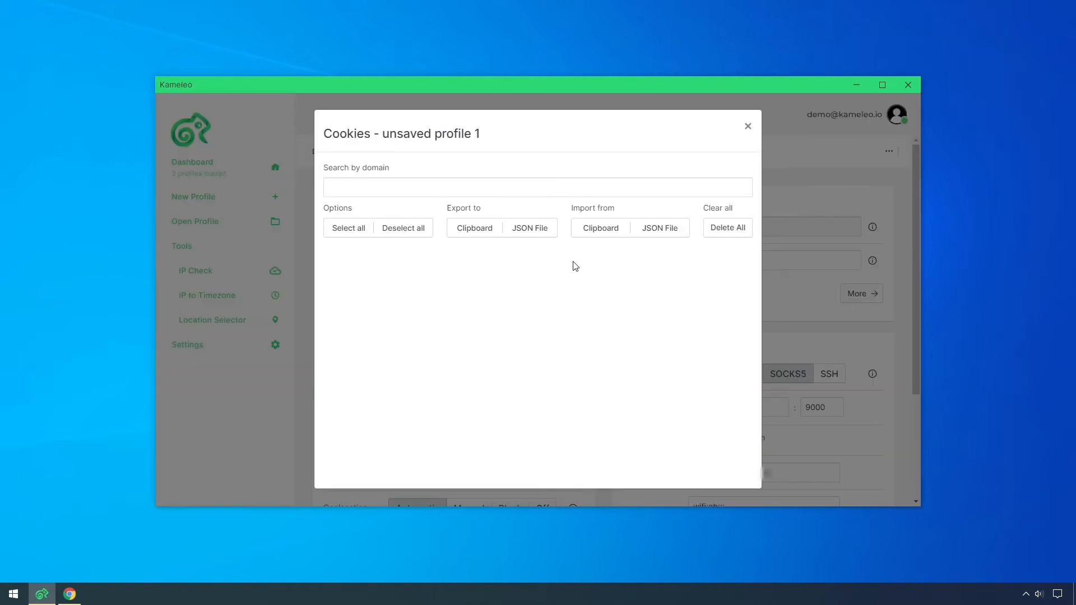
mouse_move(580, 257)
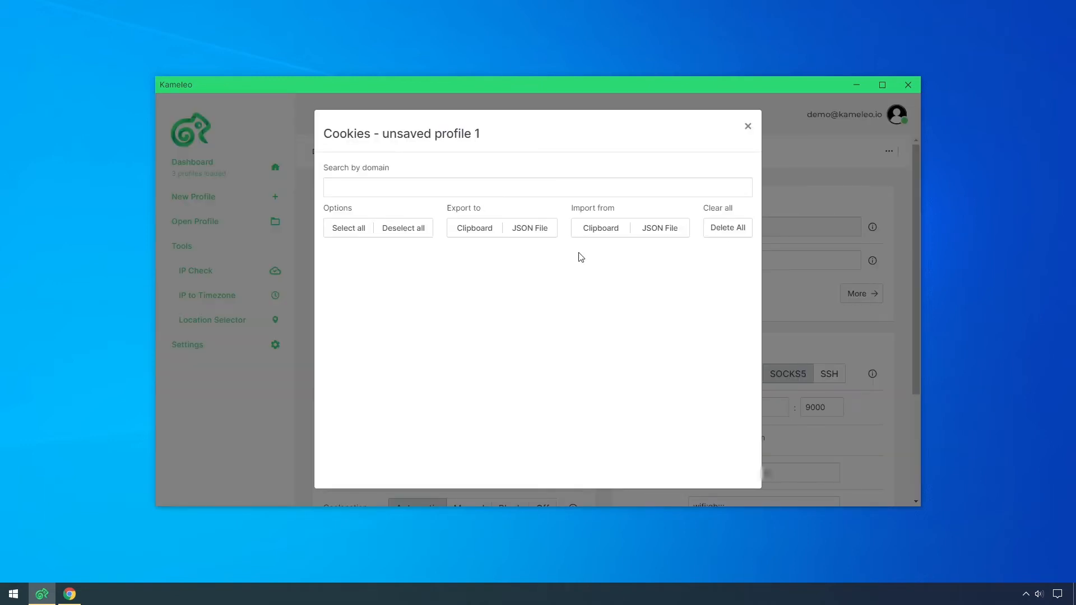
click(598, 228)
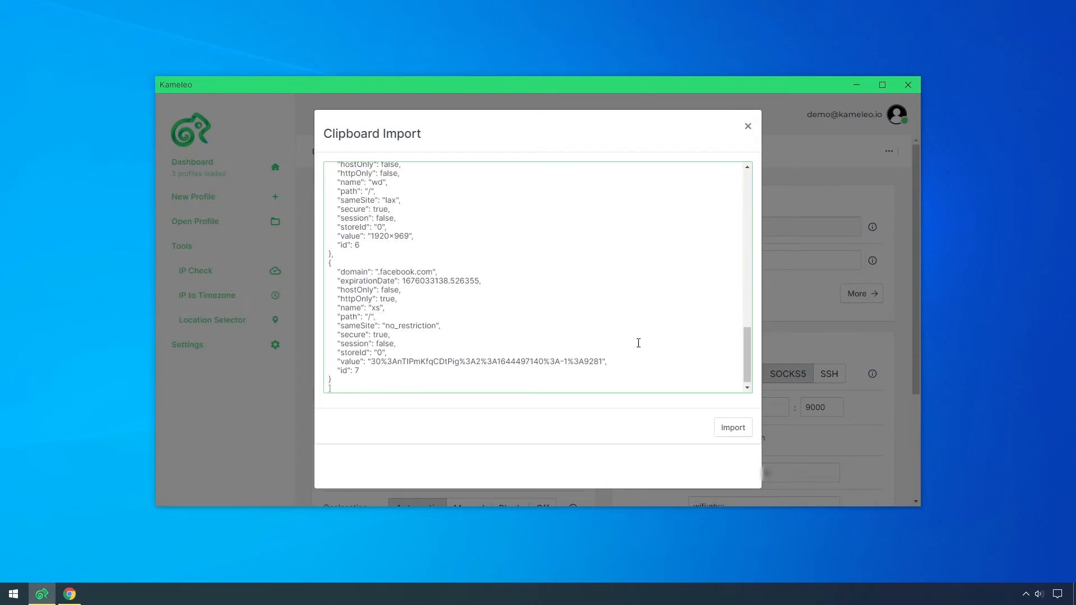
click(731, 427)
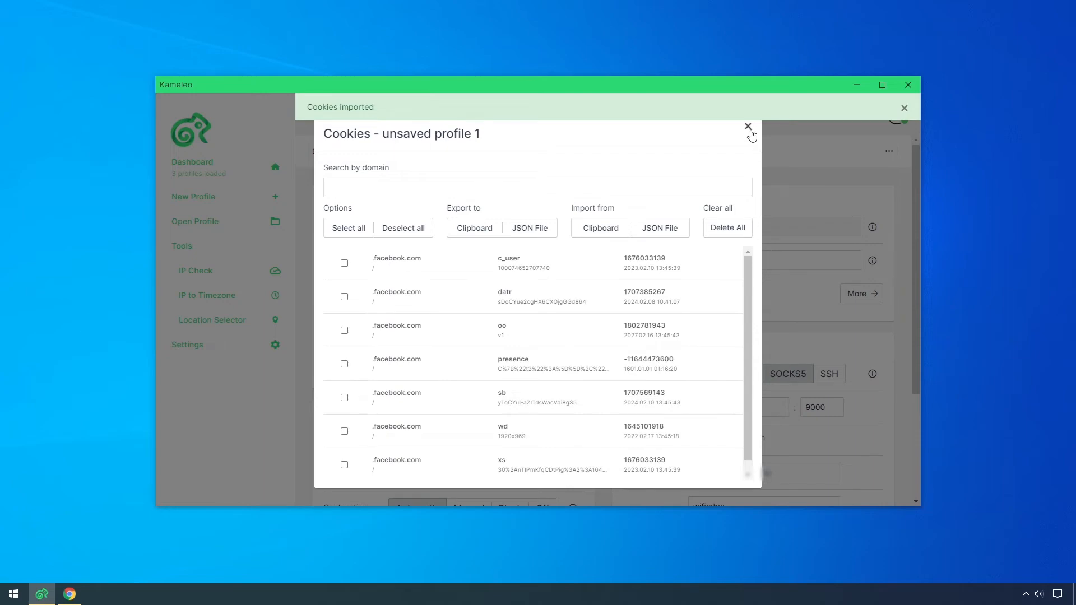
click(748, 127)
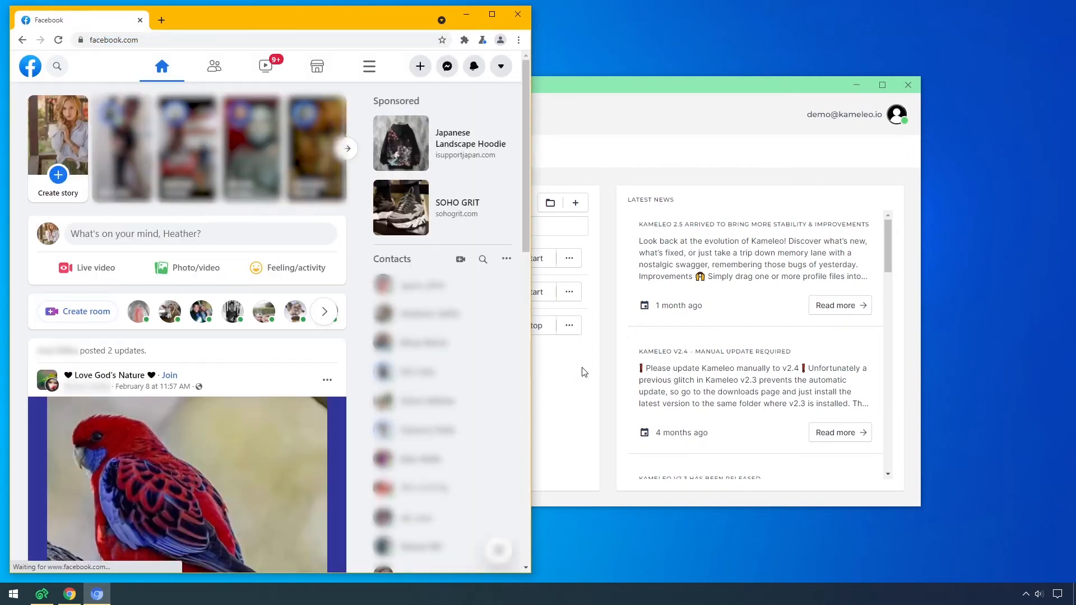
mouse_move(501, 66)
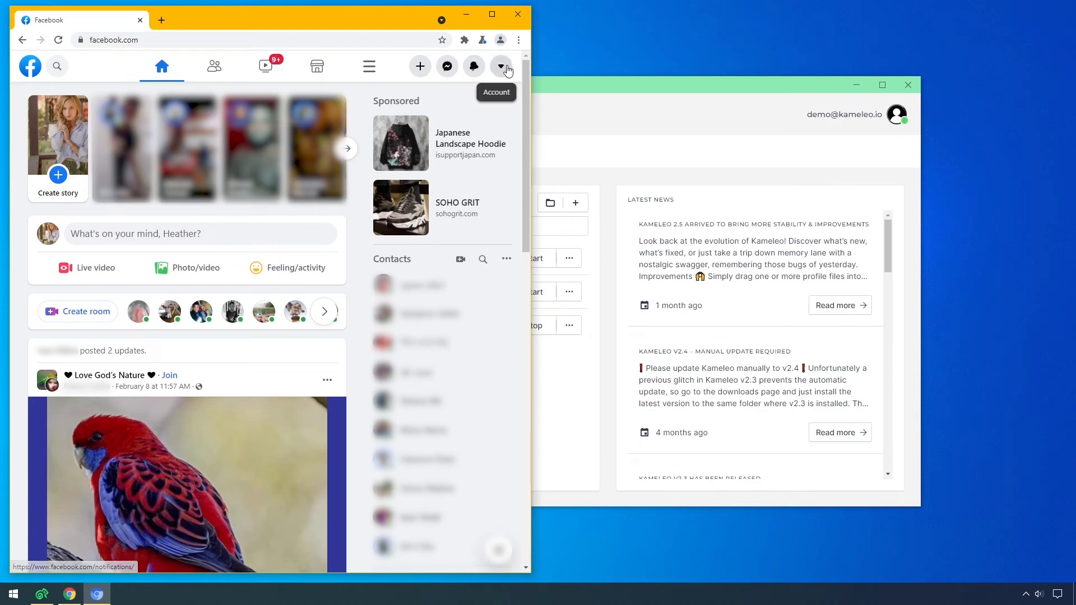
mouse_move(214, 67)
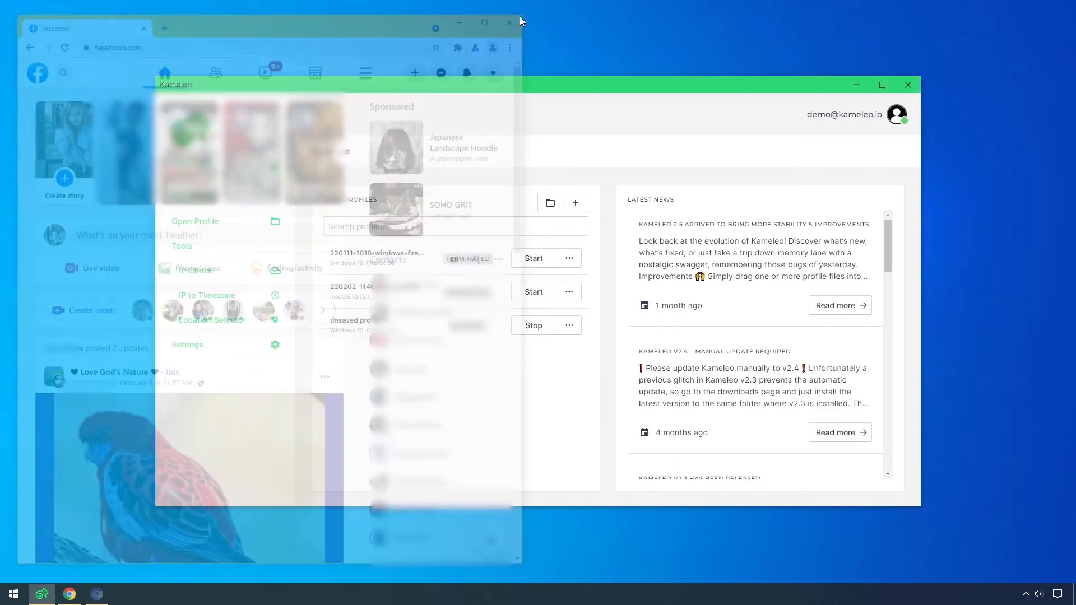
Close the profile's browser and view unsaved profile 1's stored cookies from the Dashboard
click(509, 22)
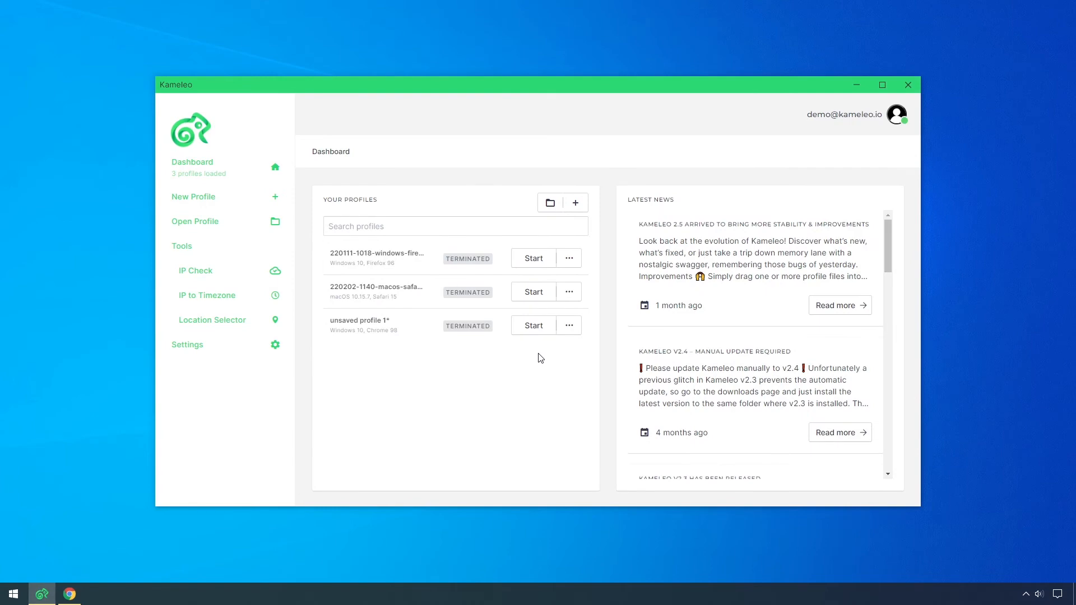
click(568, 325)
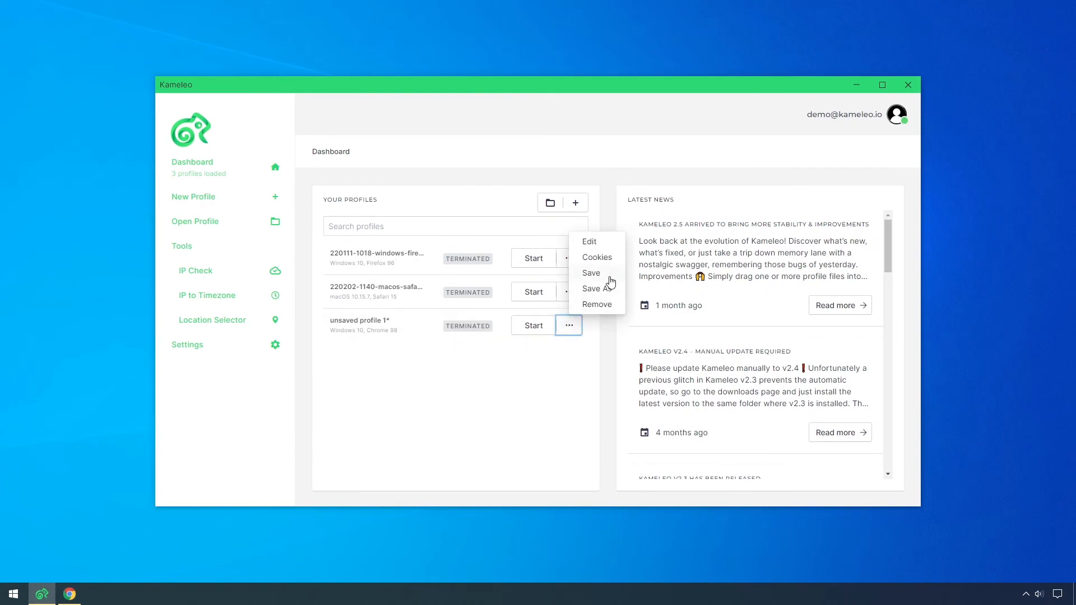
mouse_move(621, 262)
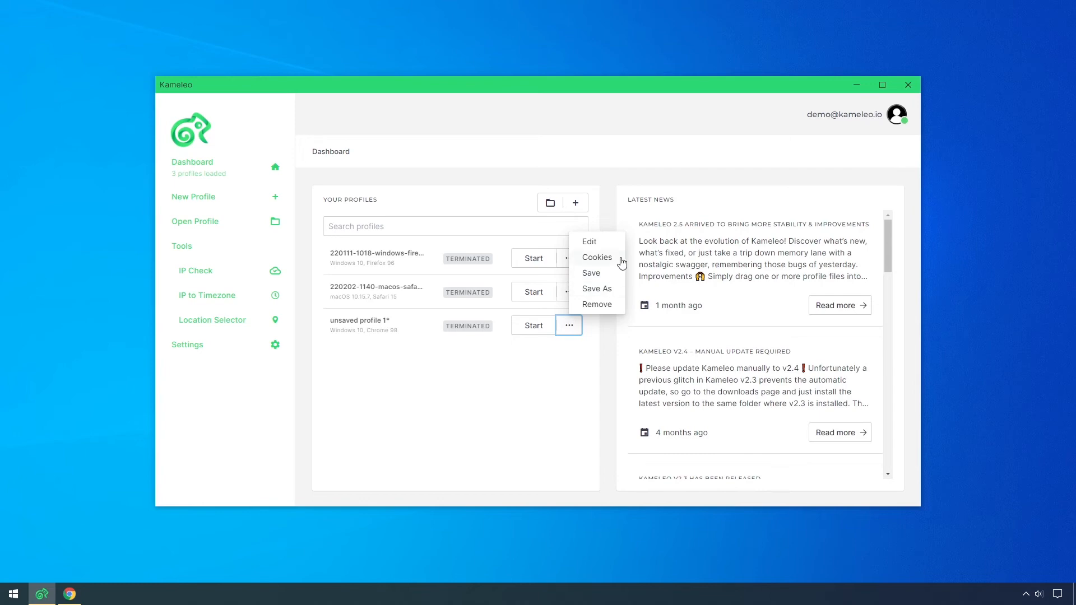
click(596, 257)
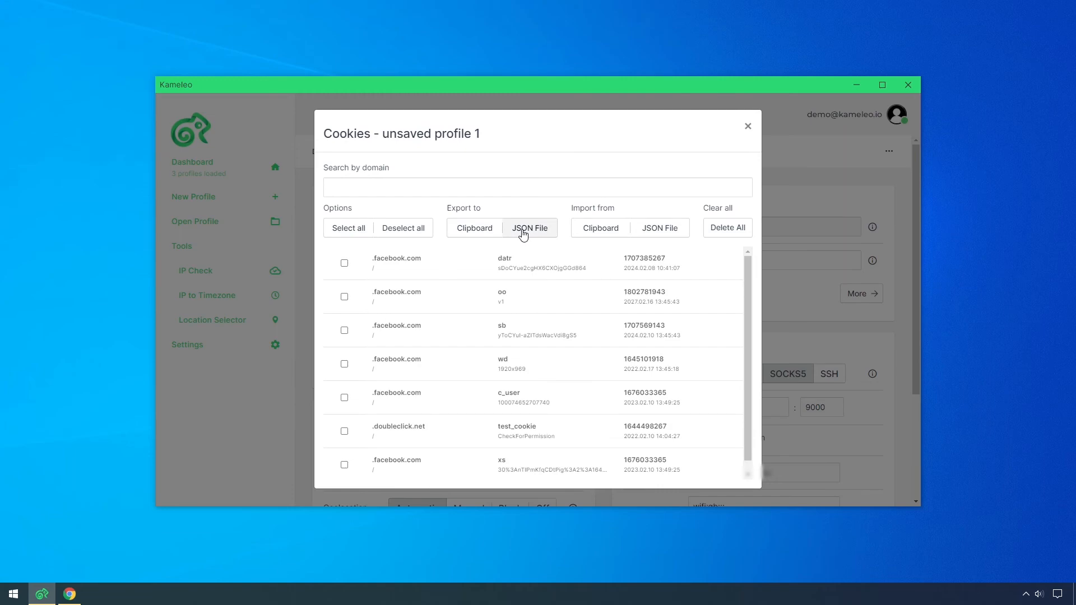
mouse_move(659, 228)
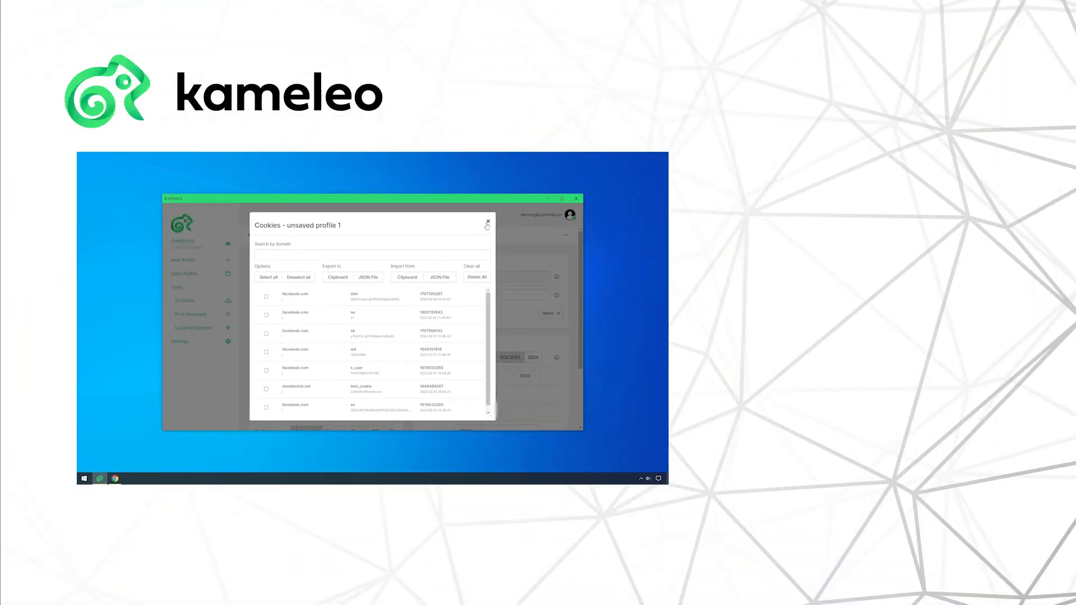
Review the cookie list with the new doubleclick.net cookie and close the window
click(486, 223)
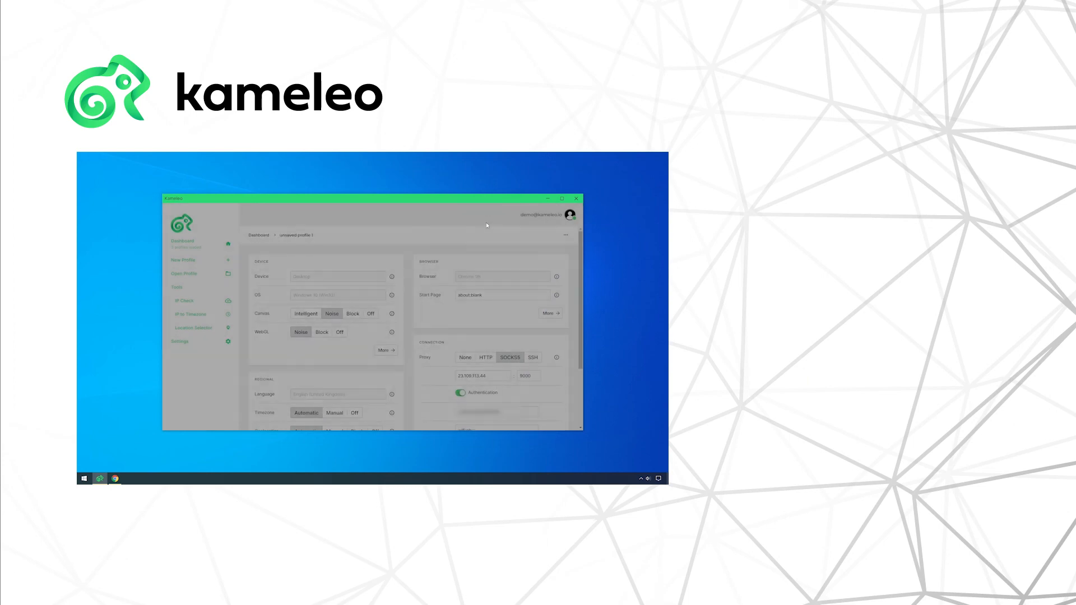